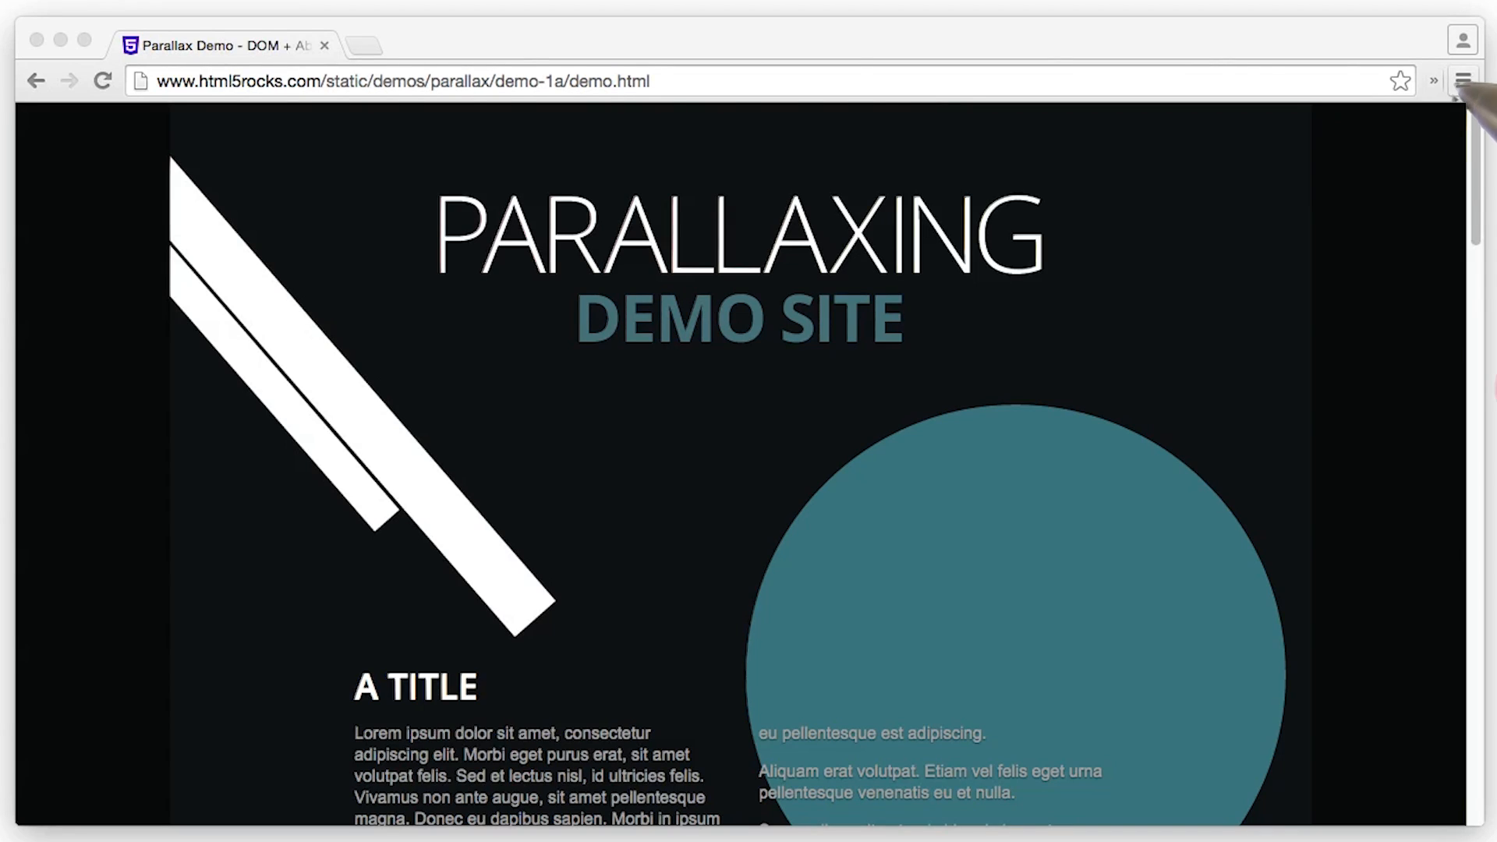
Step: Open Developer Tools from the Chrome menu's More tools submenu
left_click(1463, 80)
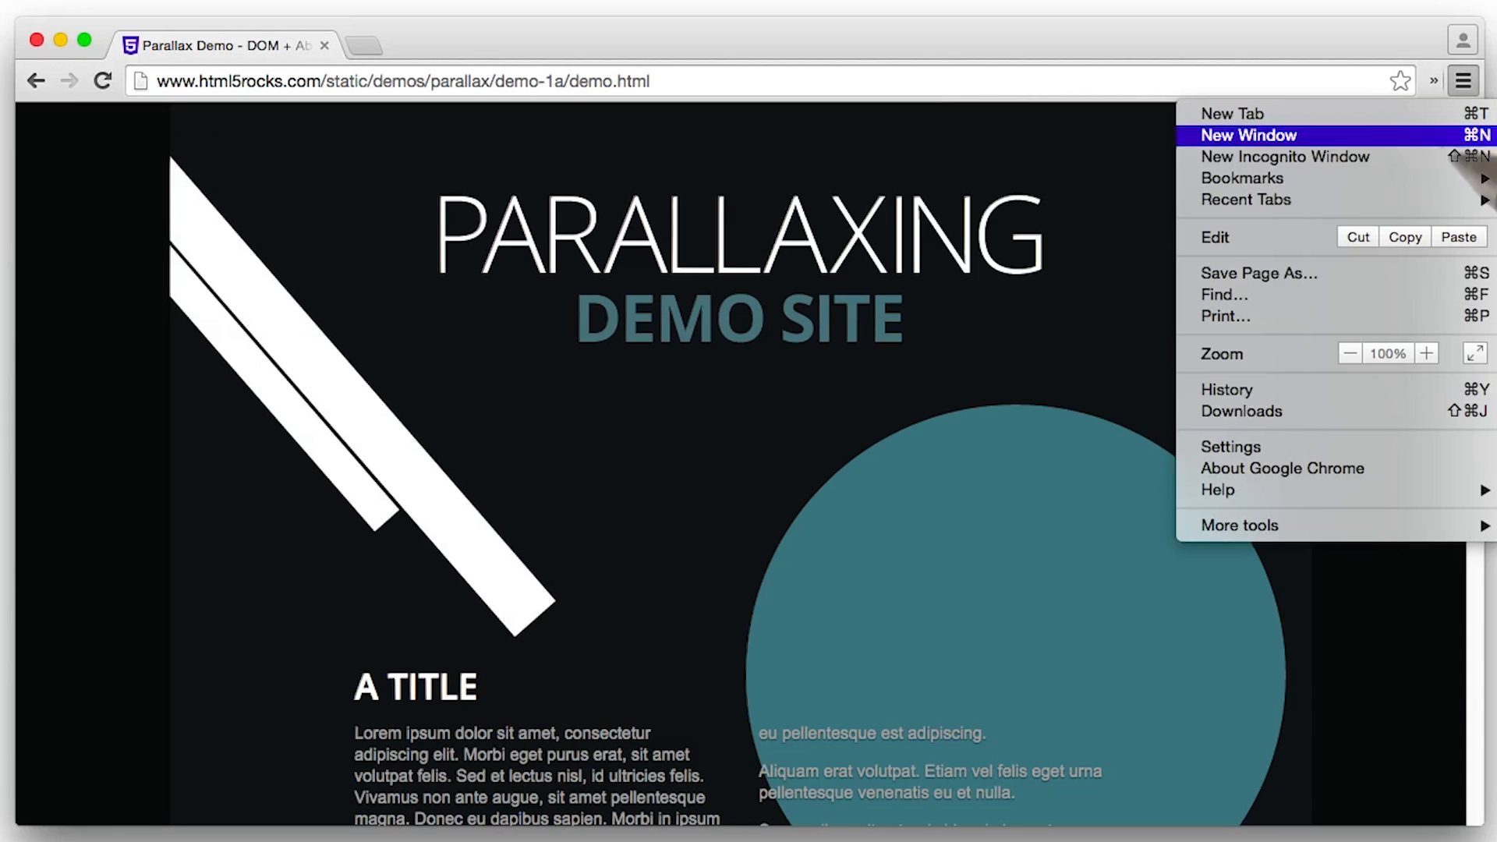
mouse_move(1238, 525)
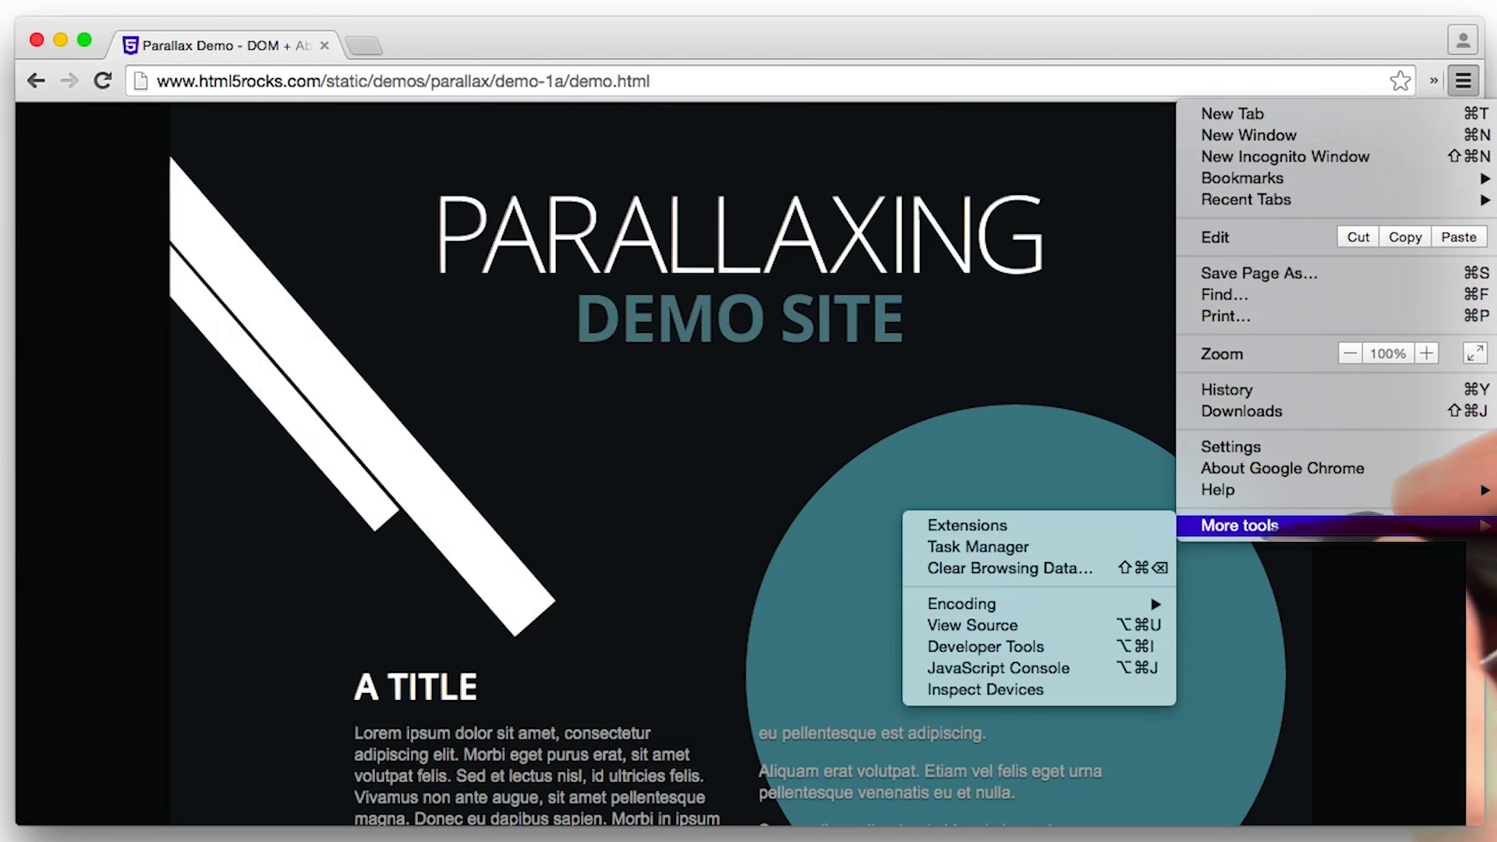
mouse_move(984, 646)
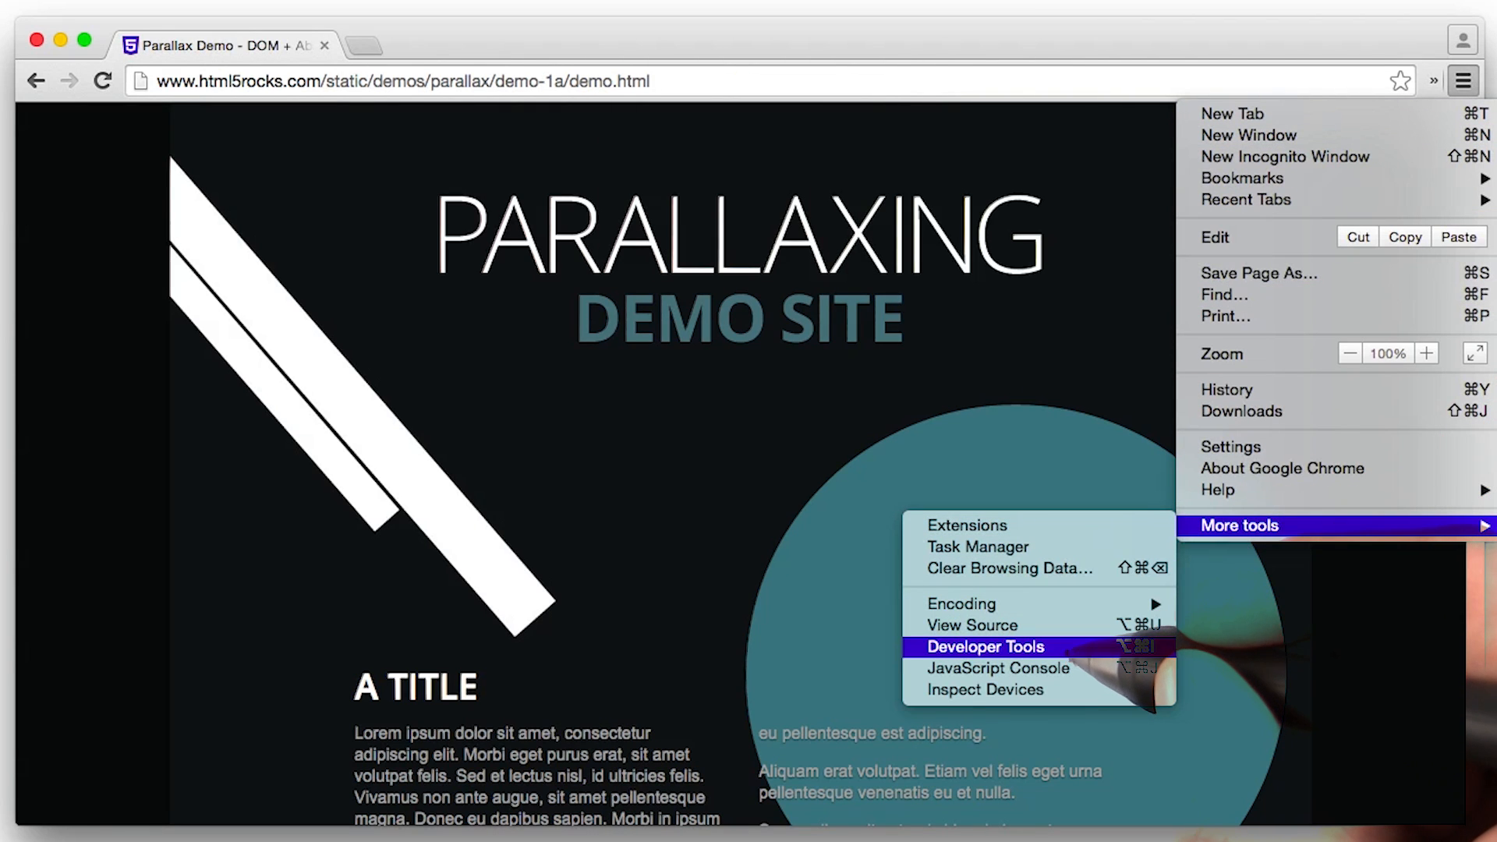
left_click(986, 646)
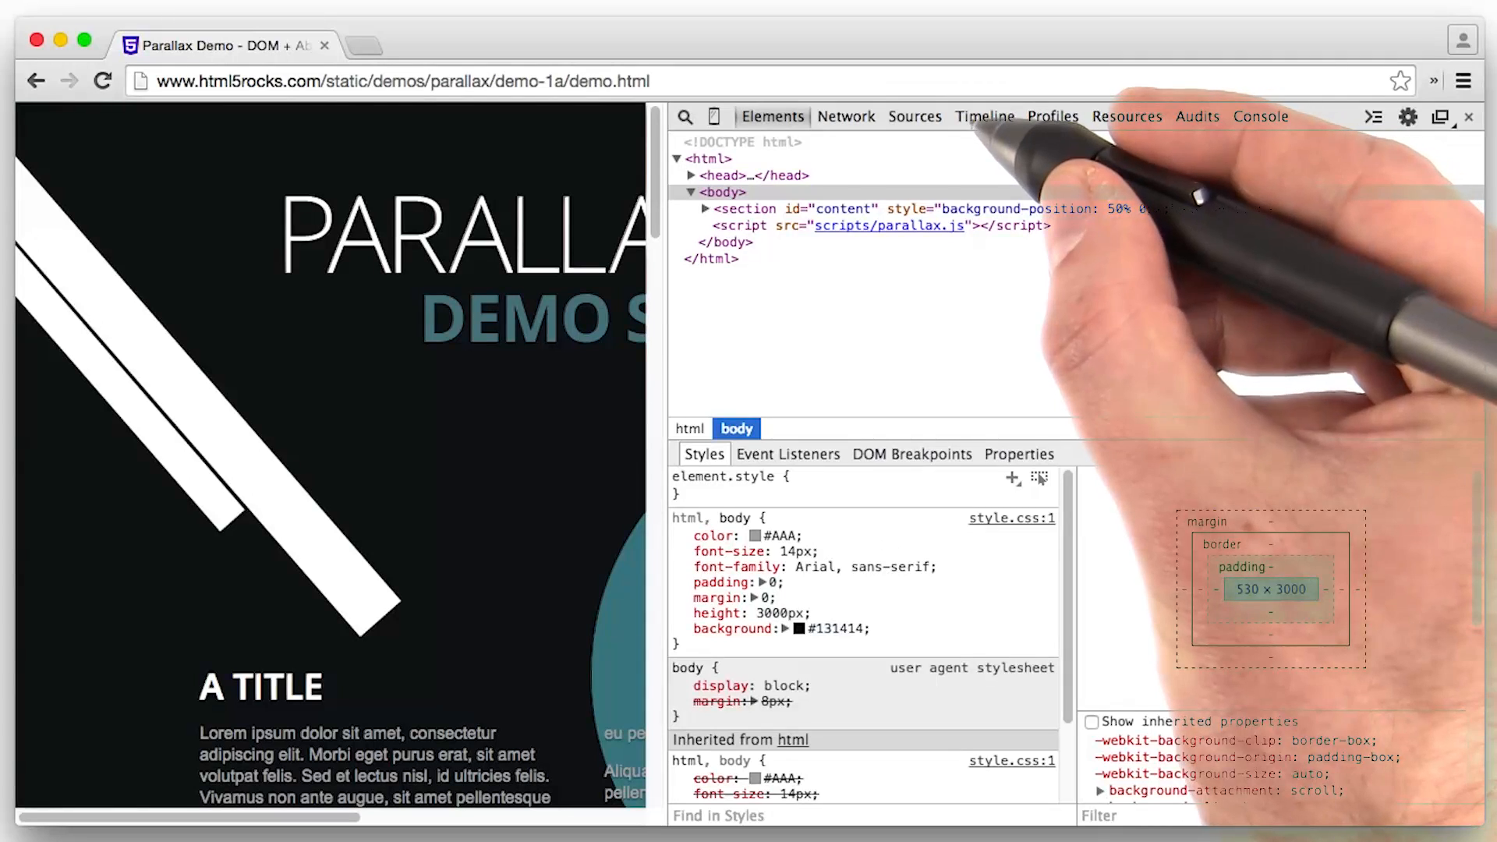
Step: Record about six seconds of the parallax demo scrolling in the Timeline panel
left_click(983, 115)
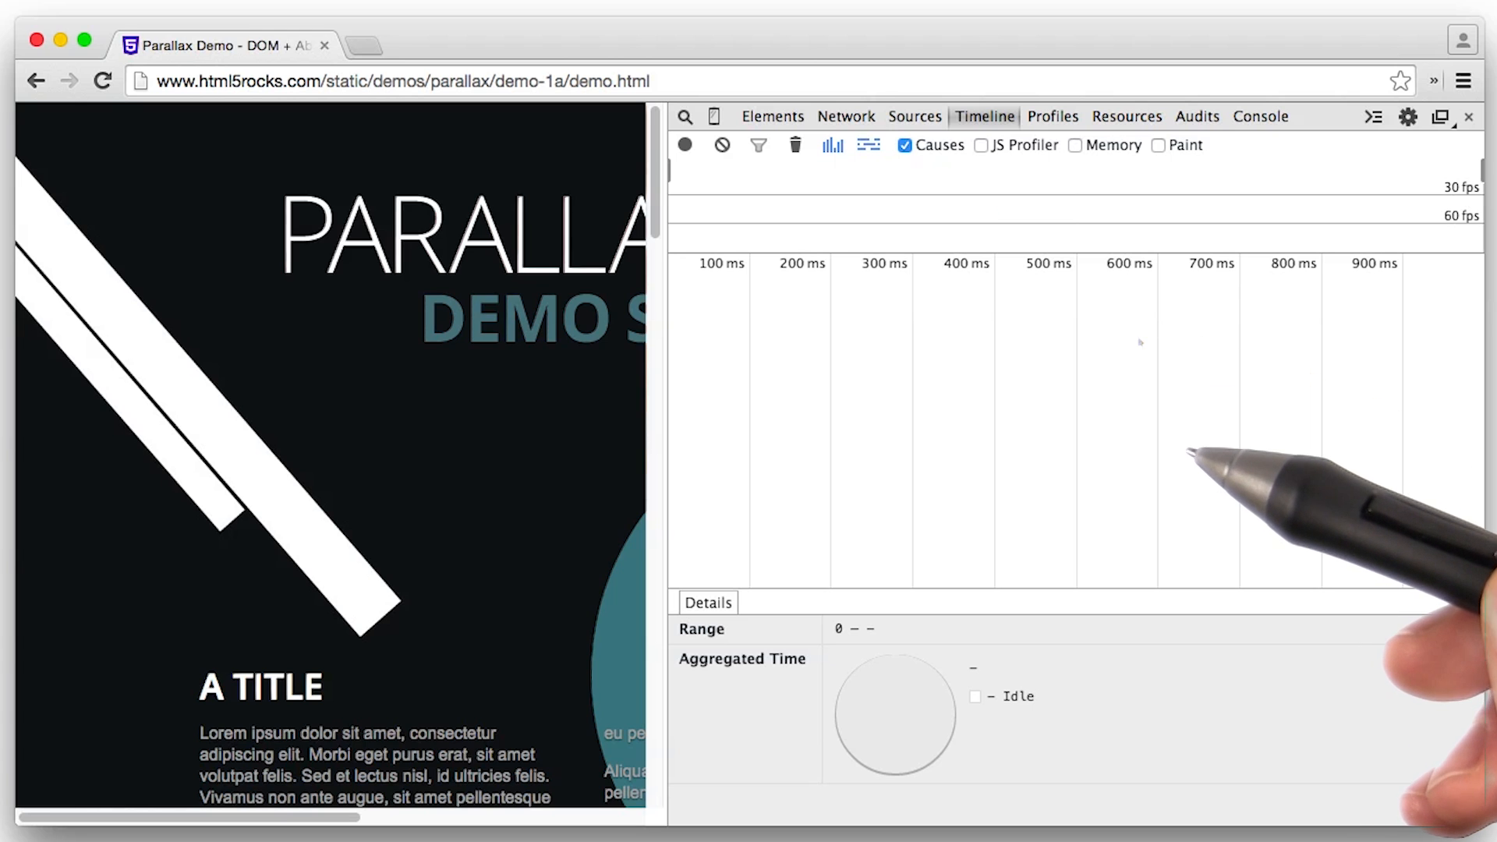
mouse_move(1232, 468)
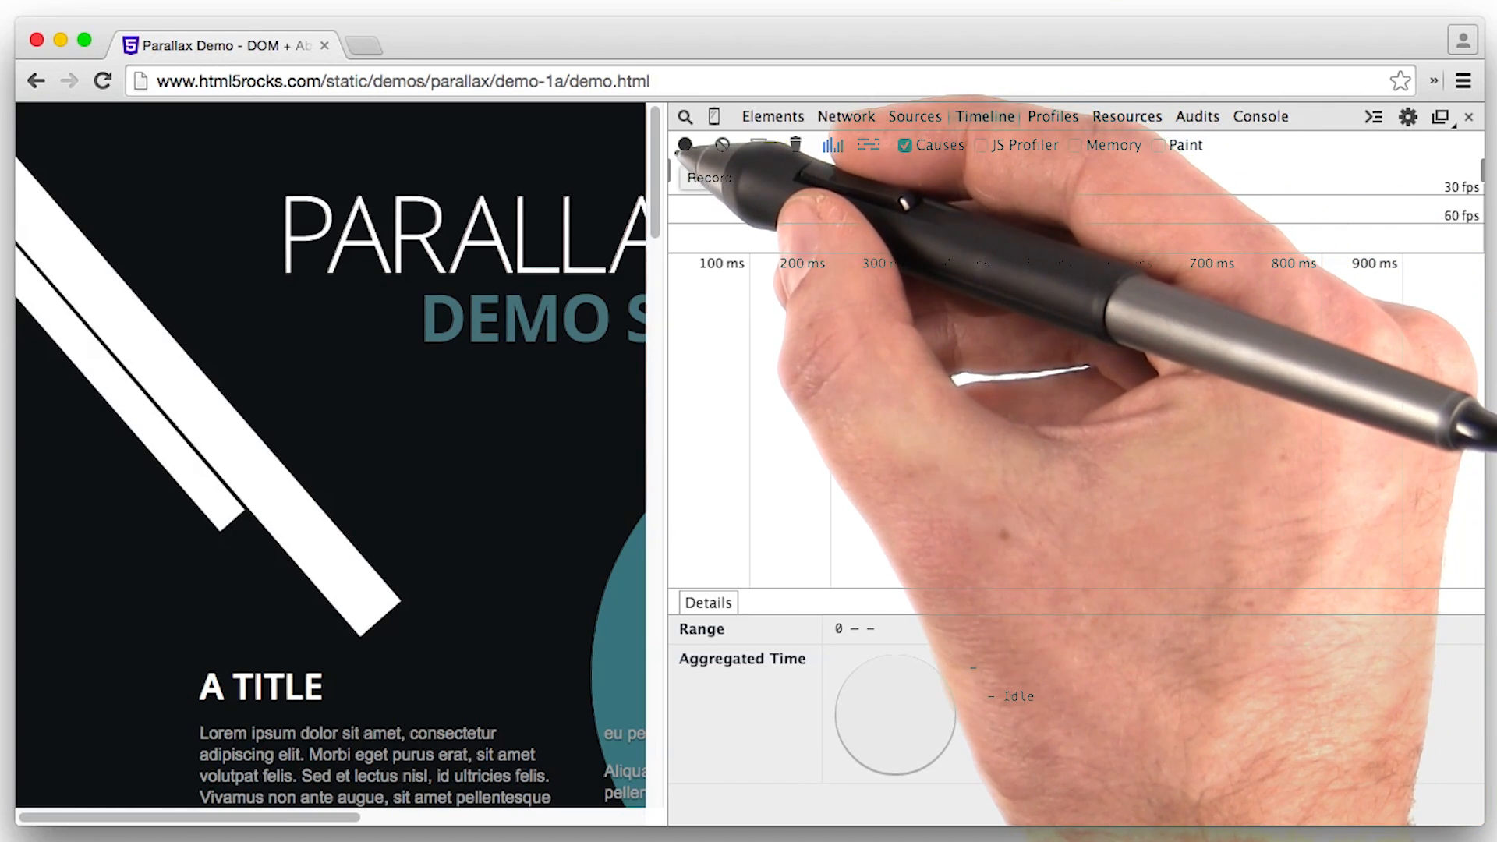
left_click(686, 145)
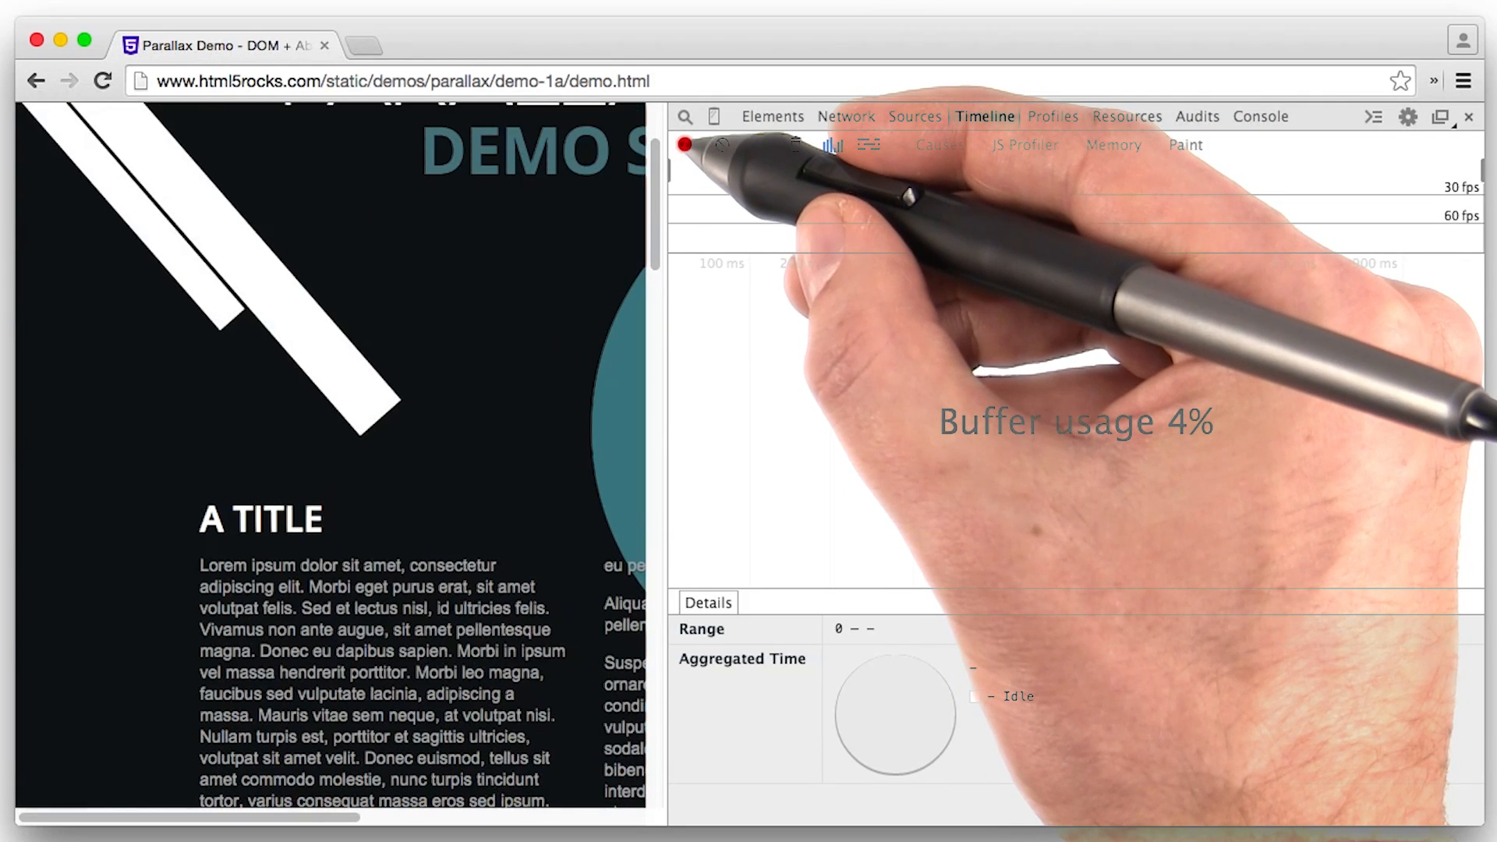
left_click(685, 144)
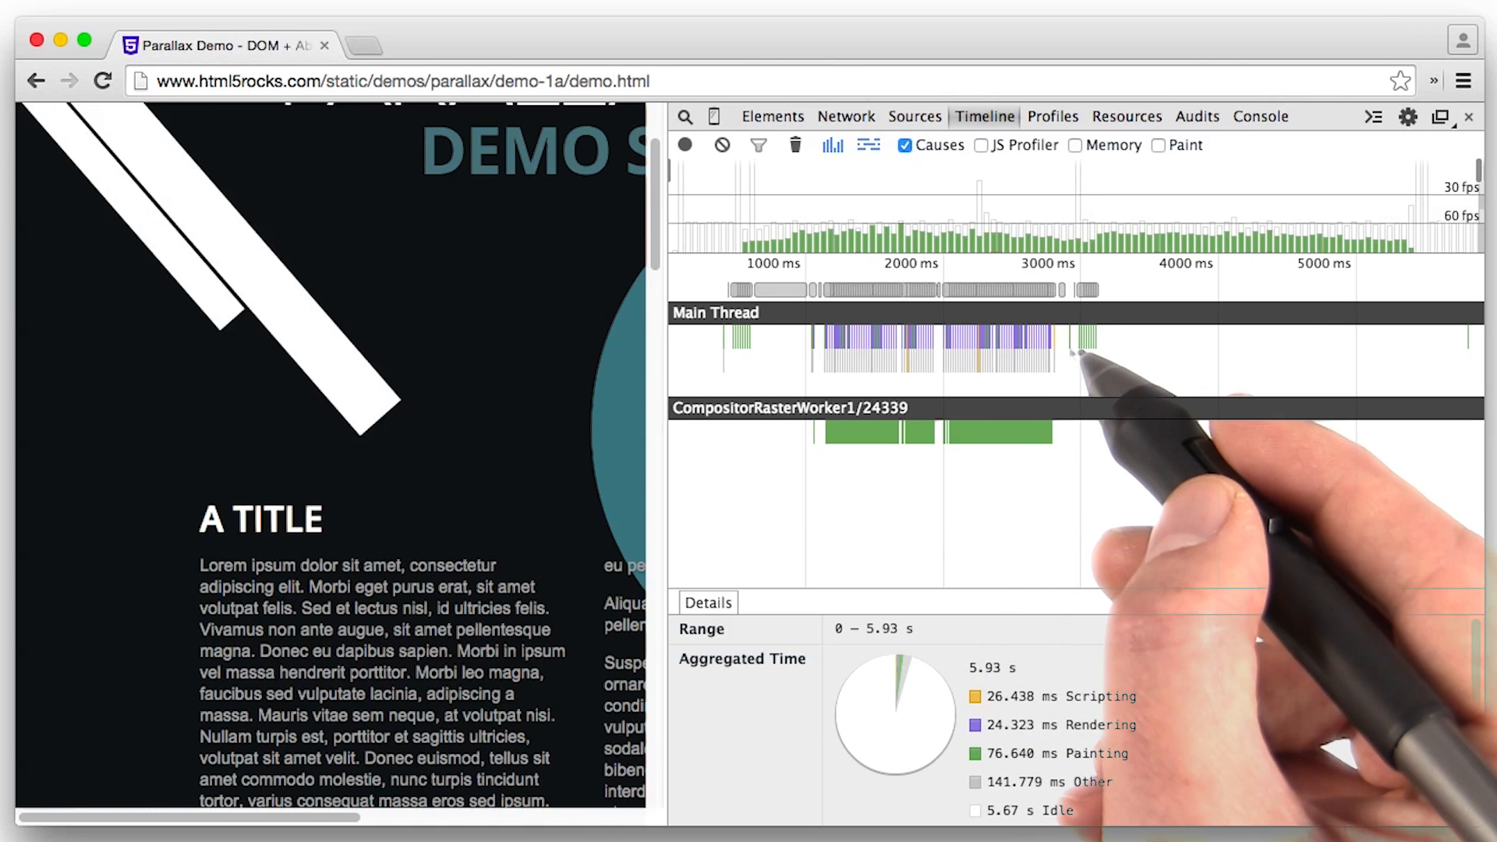
mouse_move(1070, 358)
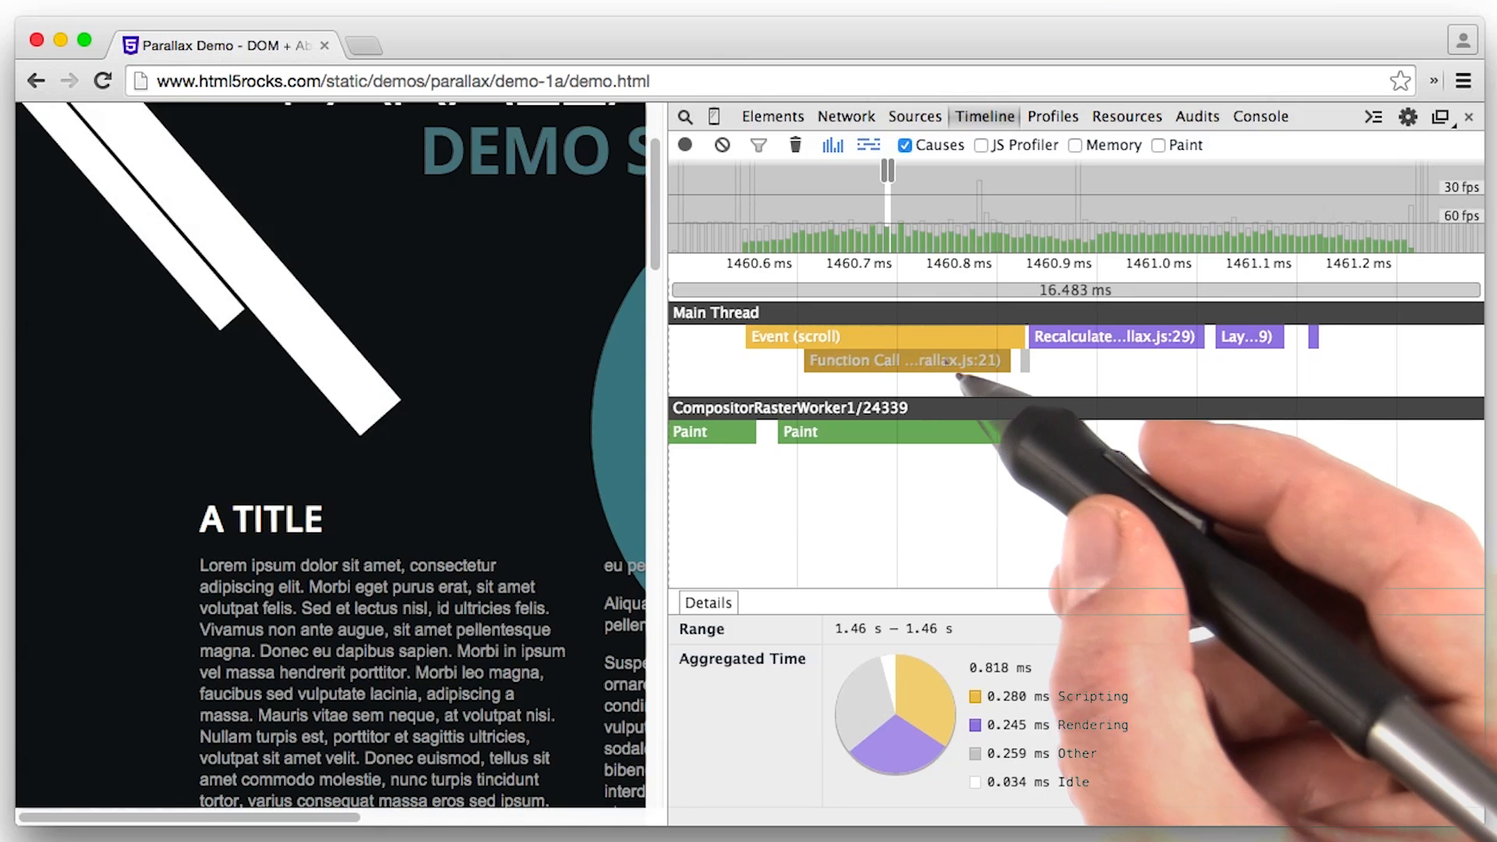
Step: View Details for Recalculate Style (0.176 ms) and Update Layer Tree (0.069 ms)
left_click(907, 361)
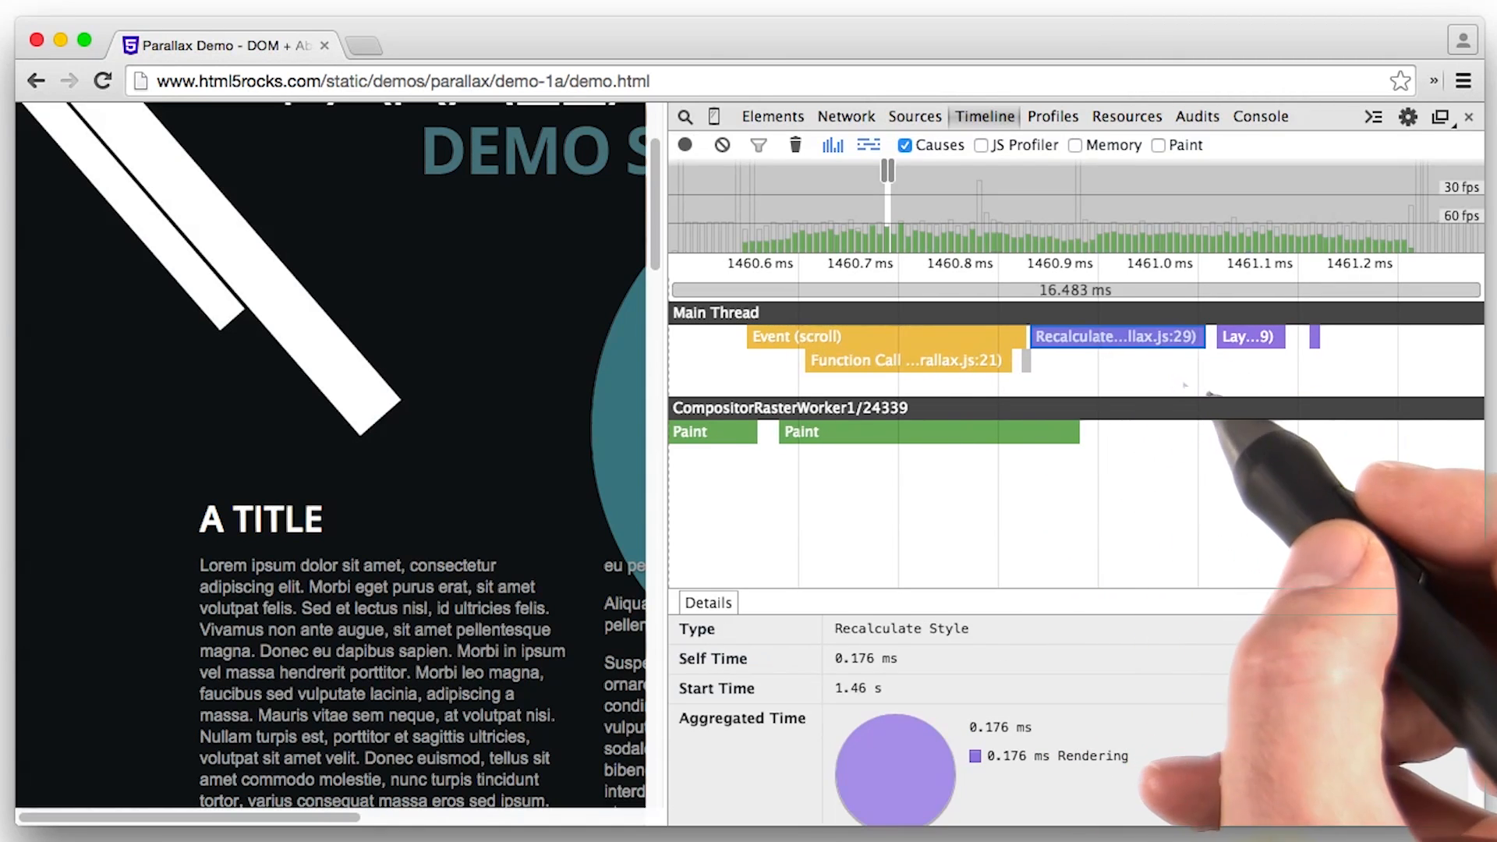
left_click(1316, 336)
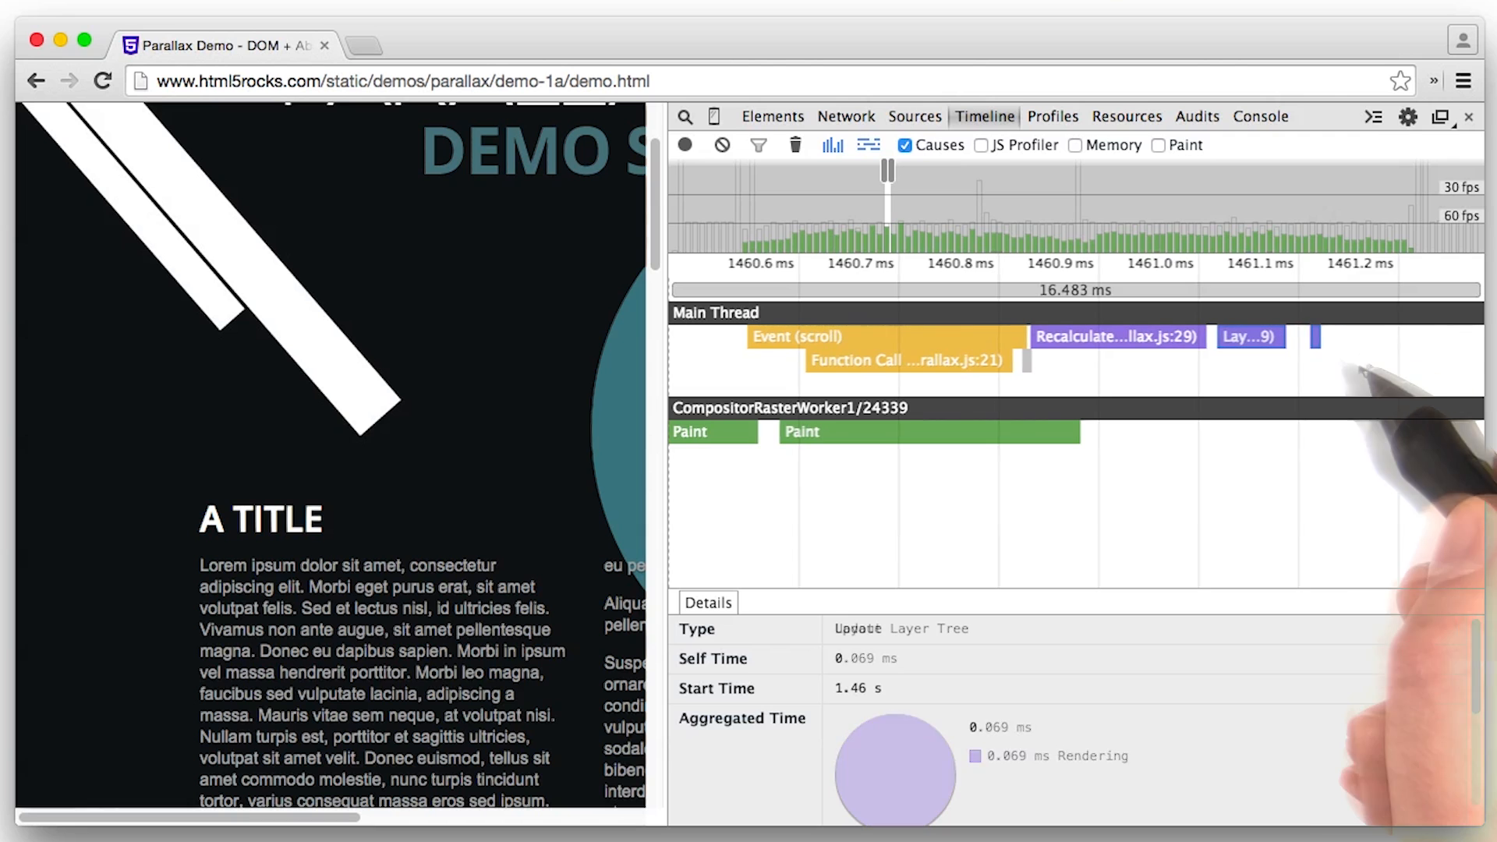